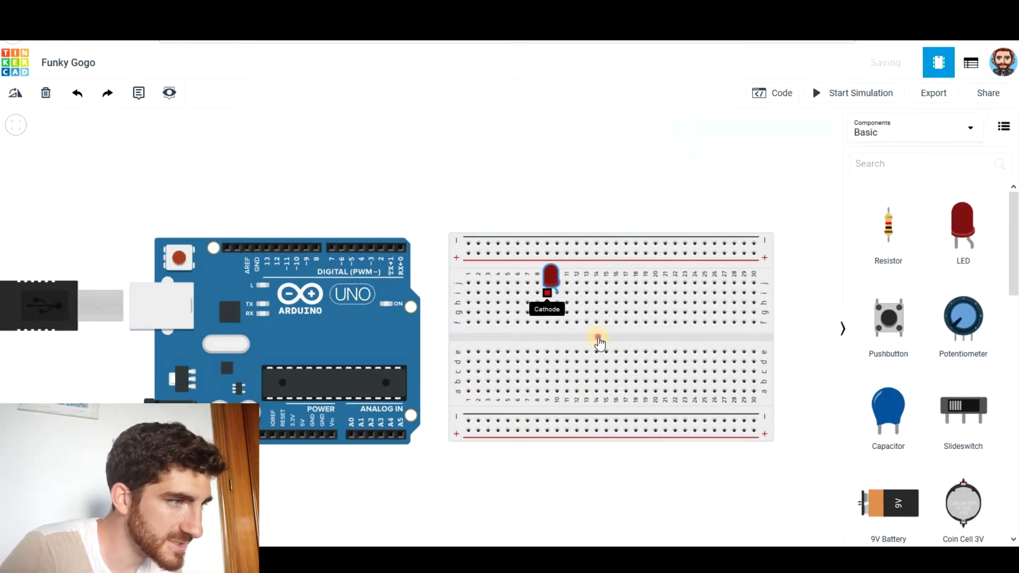
Search components for 'tilt' and place the Tilt Sensor into the breadboard
left_click(557, 342)
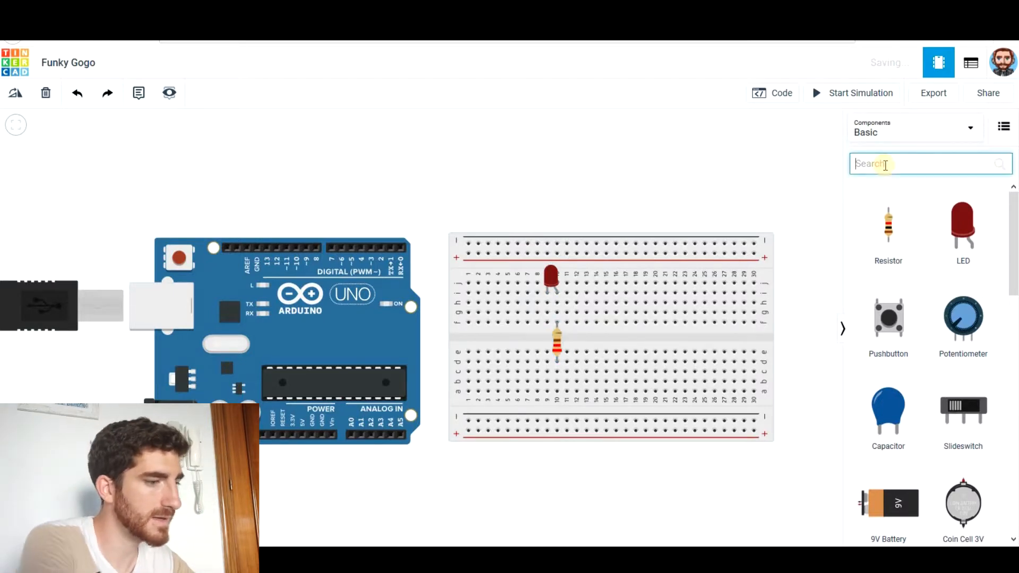
type("tilt")
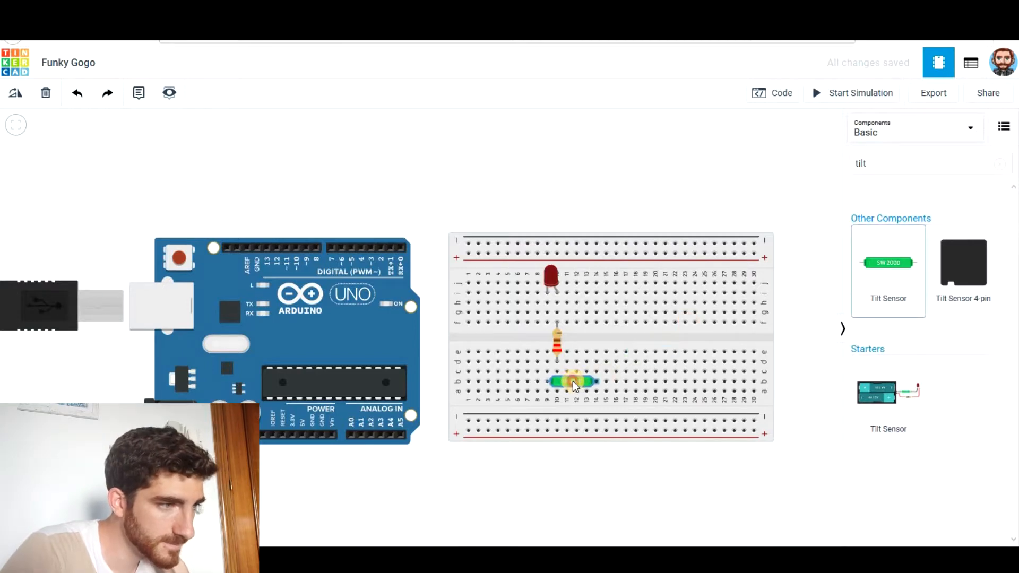
left_click(576, 382)
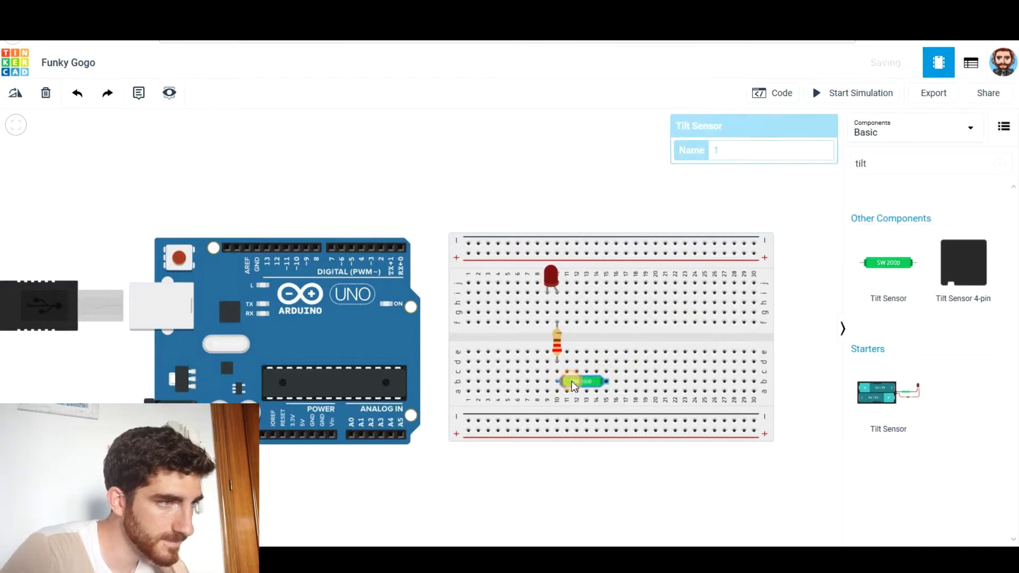
left_click(583, 232)
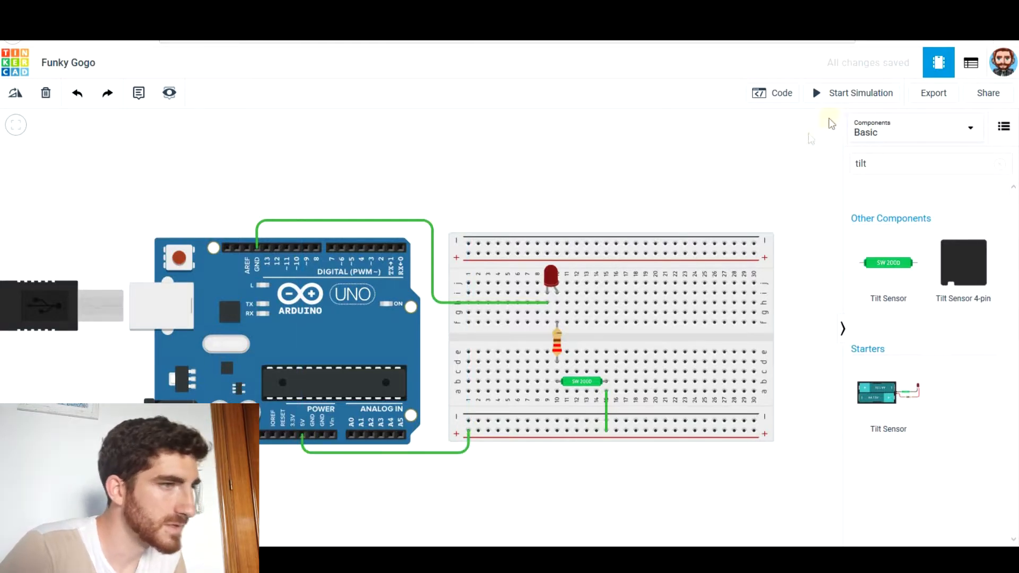
Start the simulation and select the tilt sensor to reveal its tilt slider
left_click(859, 93)
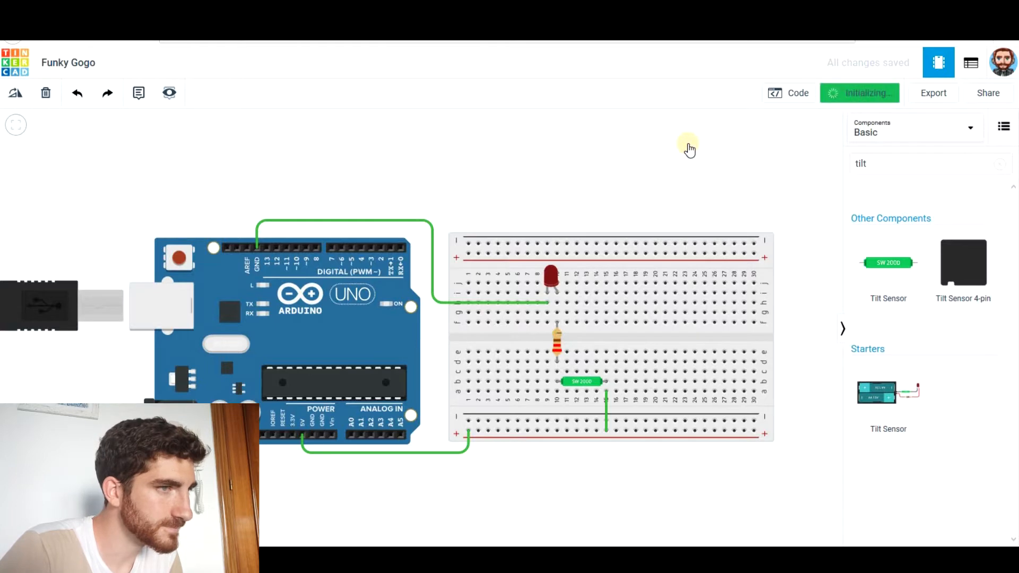
left_click(859, 93)
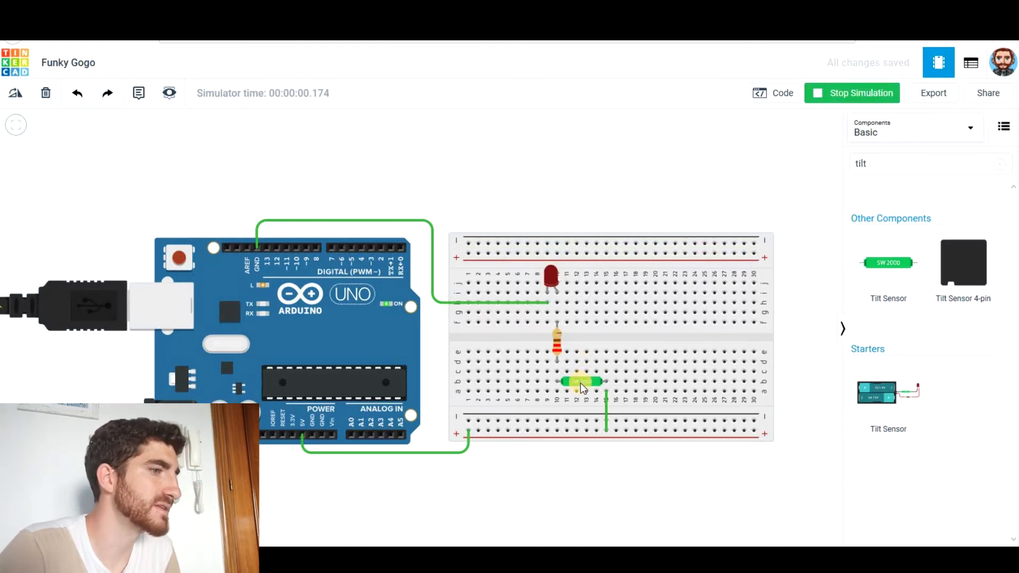
left_click(580, 381)
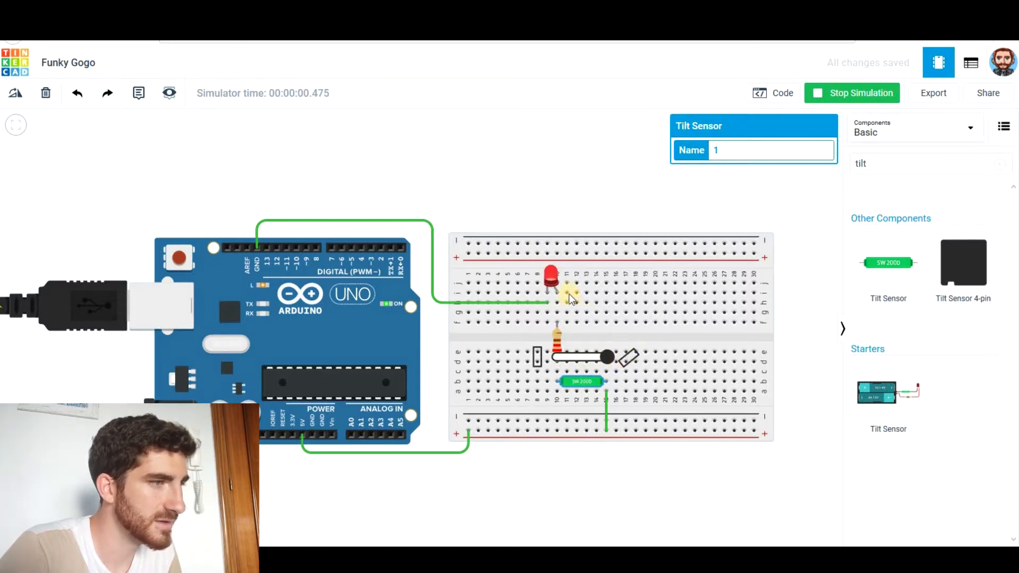
mouse_move(595, 208)
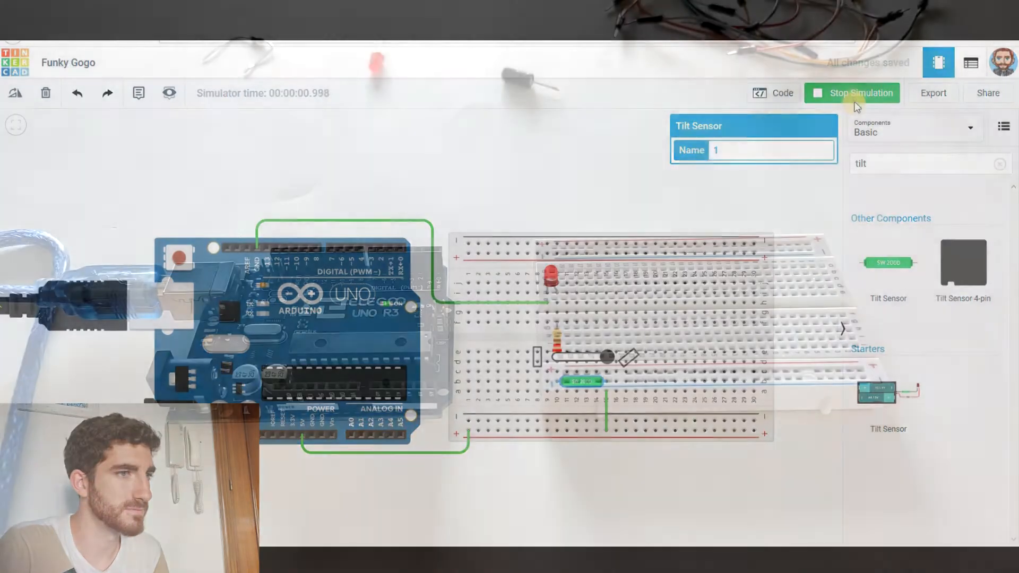
left_click(852, 93)
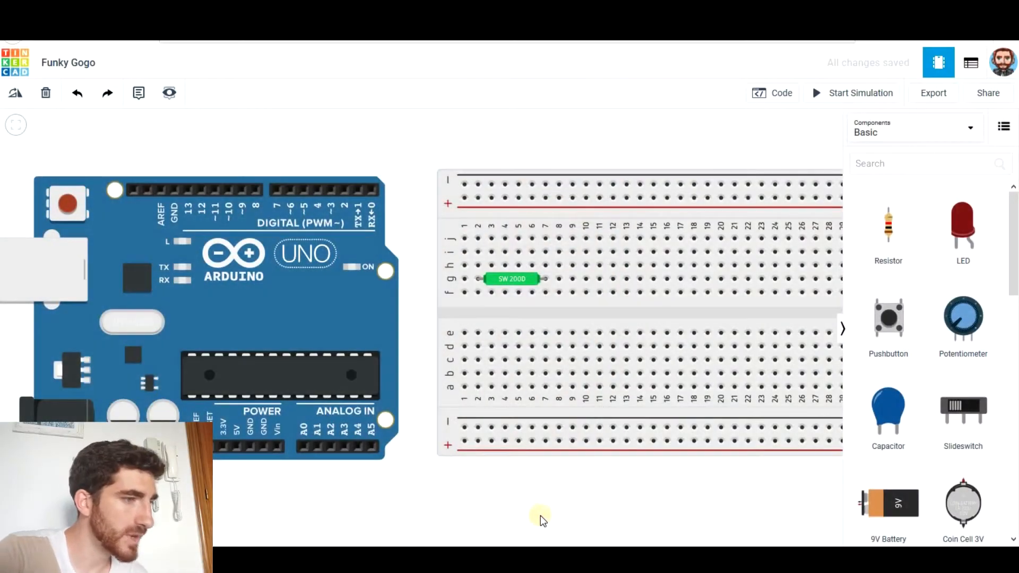
mouse_move(888, 247)
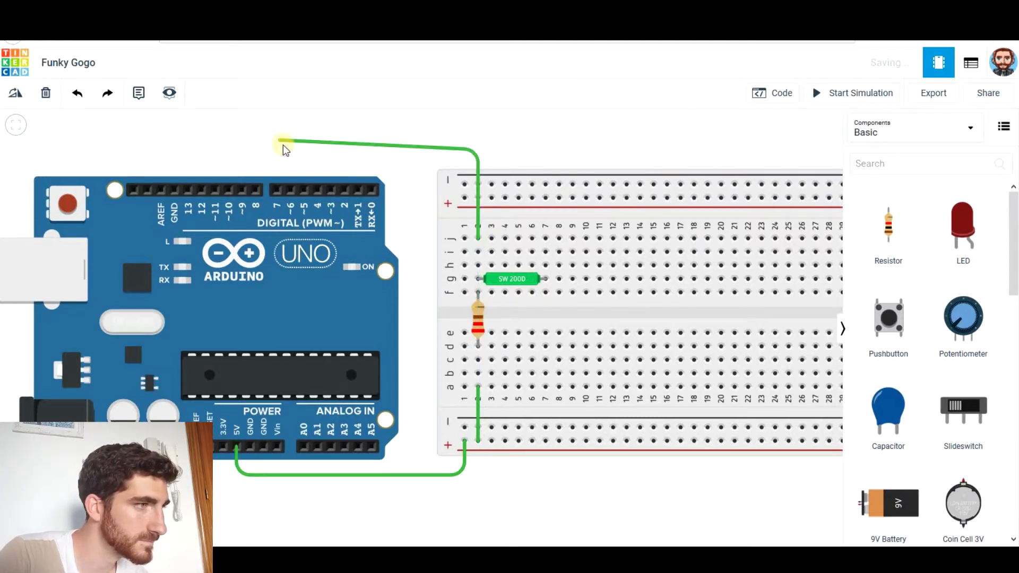
Wire the tilt sensor to digital pin 7, routed above the Arduino, and to GND
left_click(281, 146)
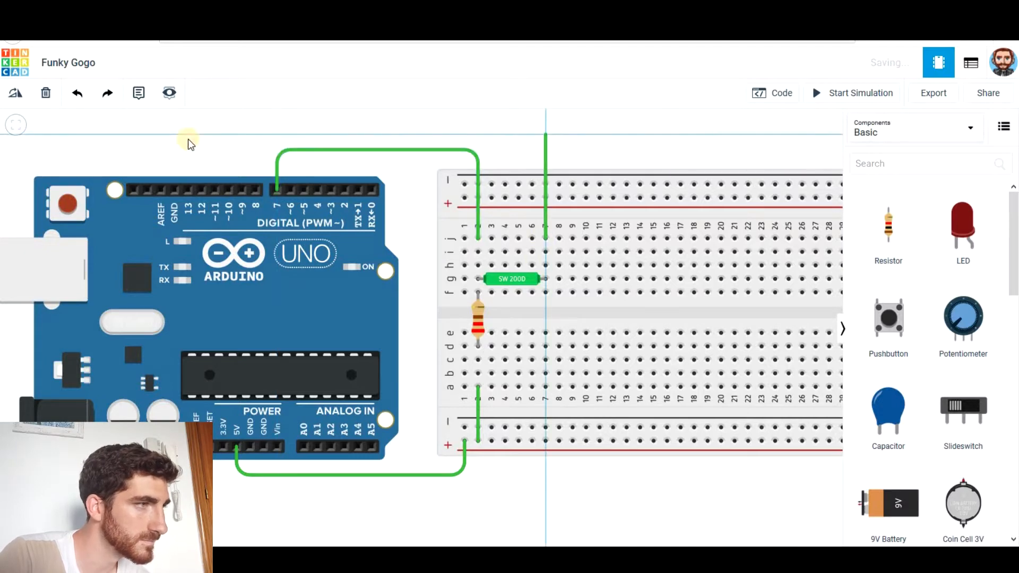
left_click(174, 135)
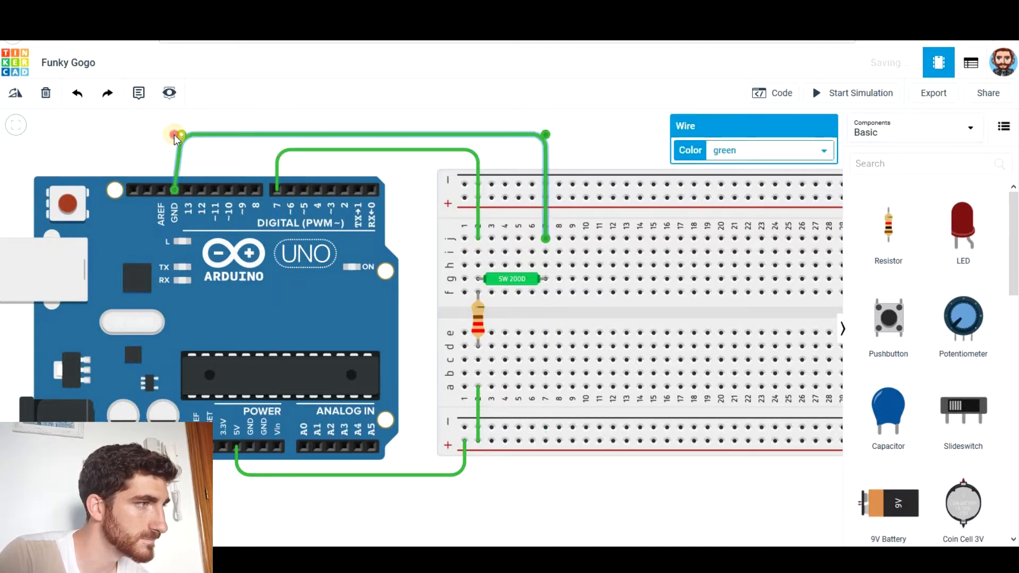
left_click(523, 509)
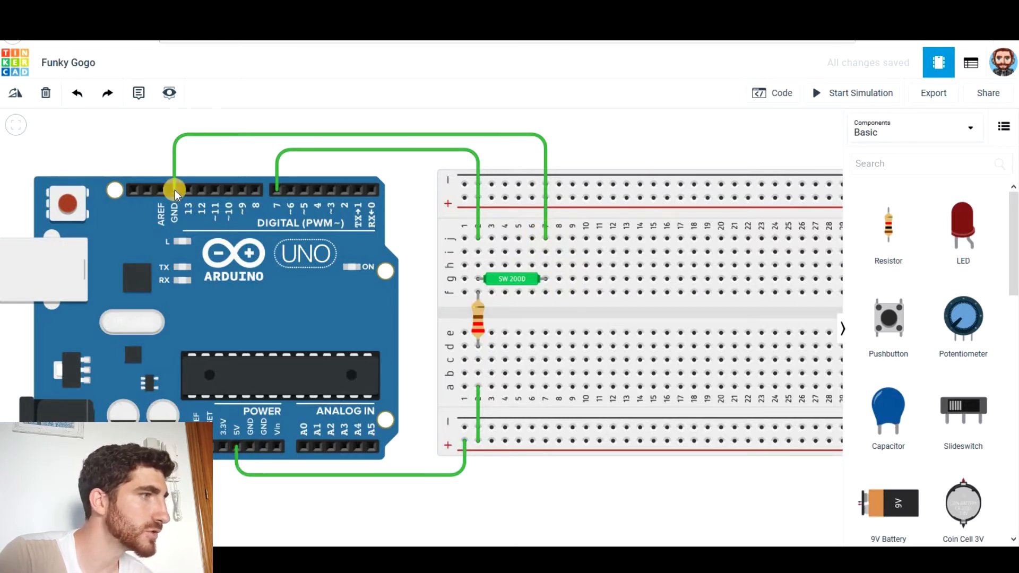
mouse_move(834, 300)
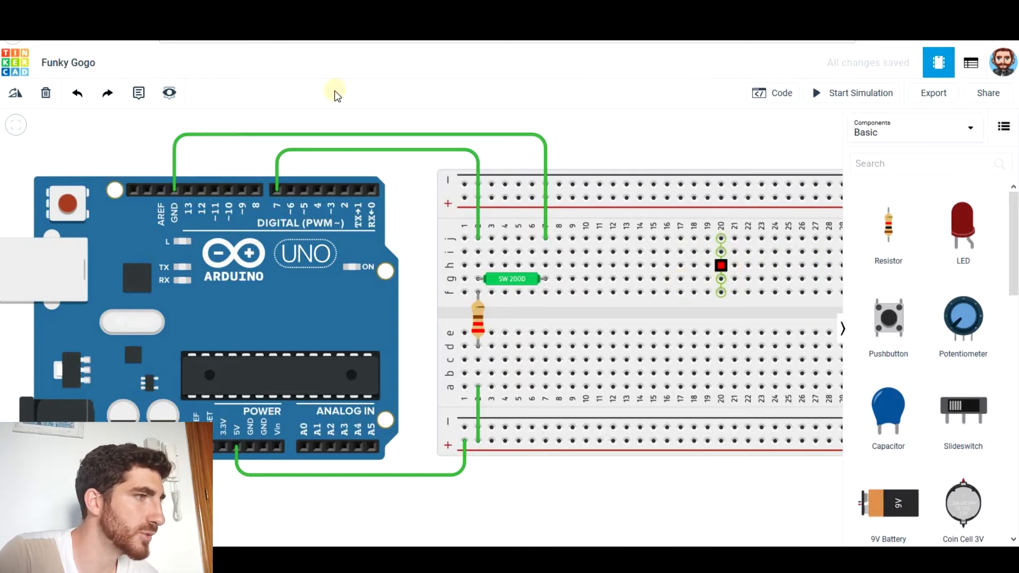
mouse_move(309, 191)
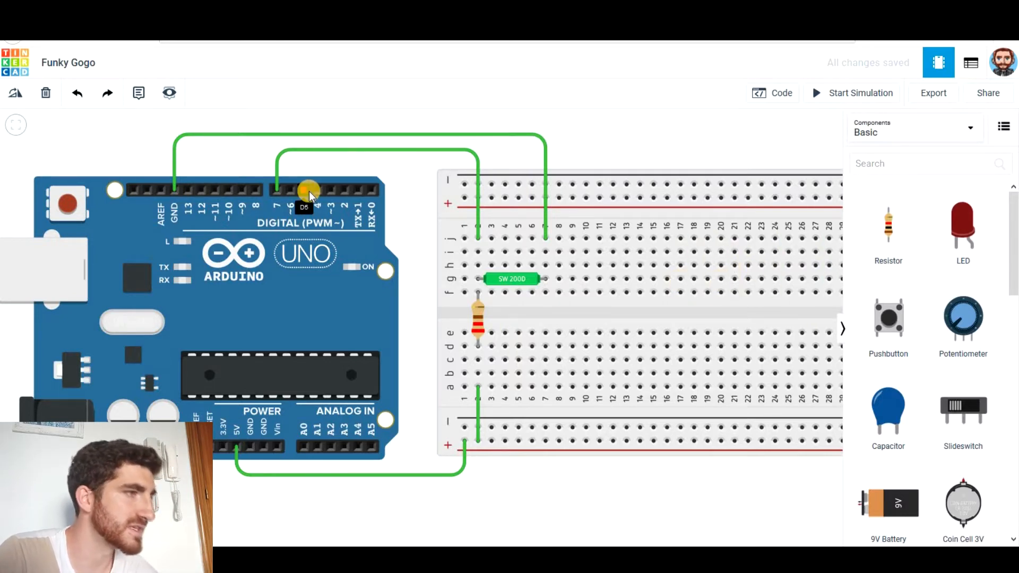
mouse_move(713, 152)
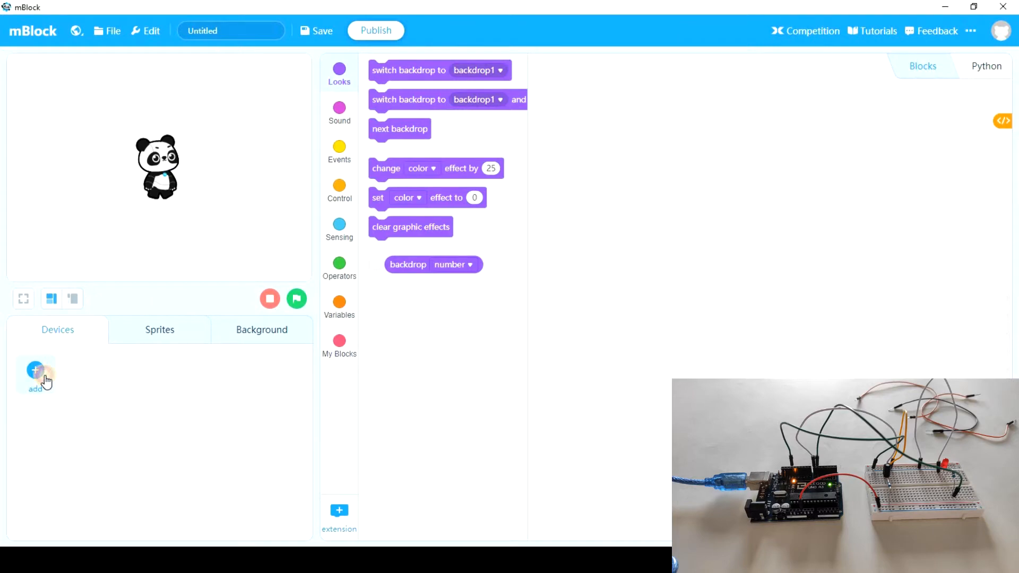
mouse_move(72, 390)
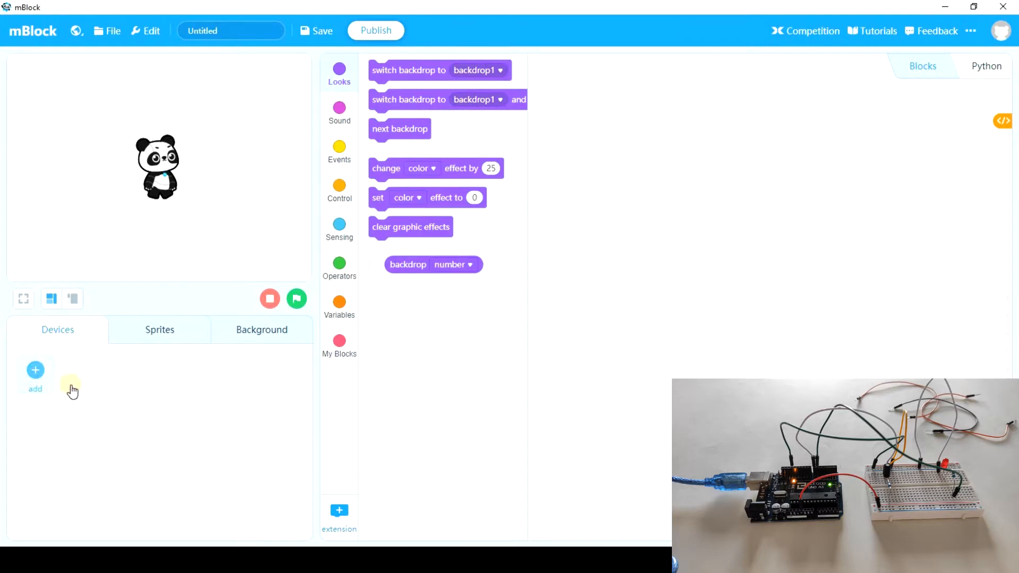
Add the Arduino board from the device library and browse the event and pin blocks
left_click(35, 371)
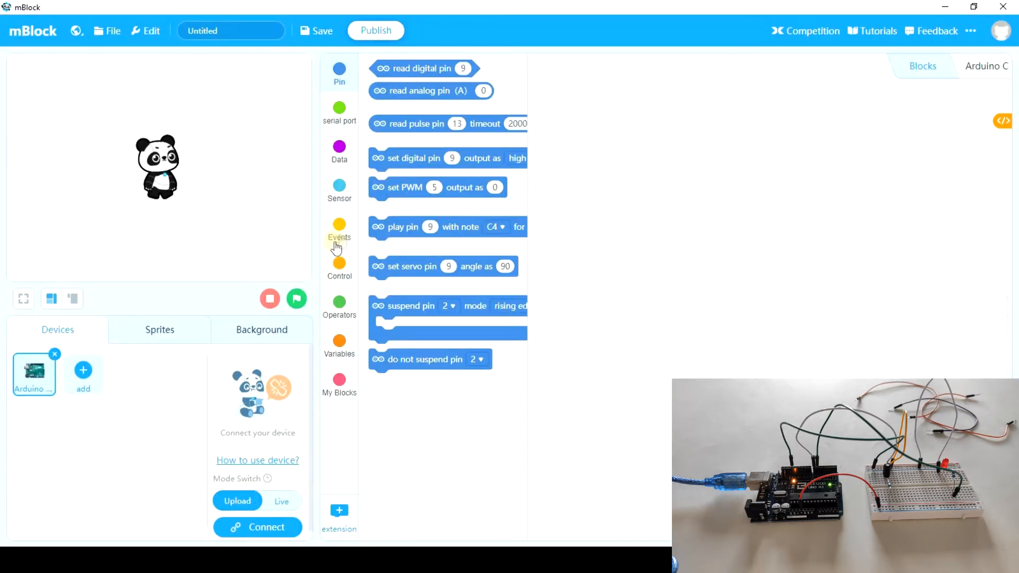
left_click(339, 231)
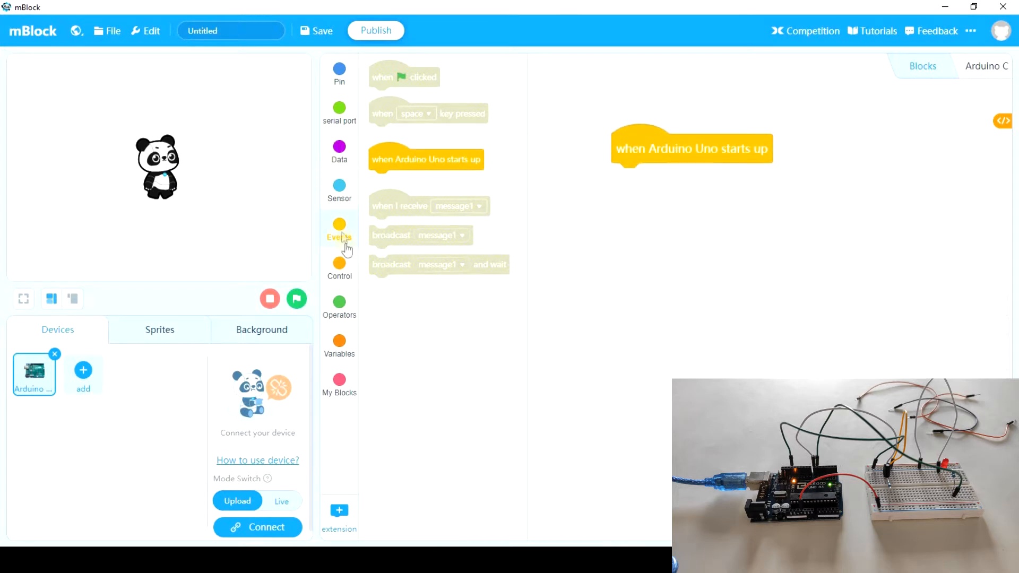
left_click(340, 266)
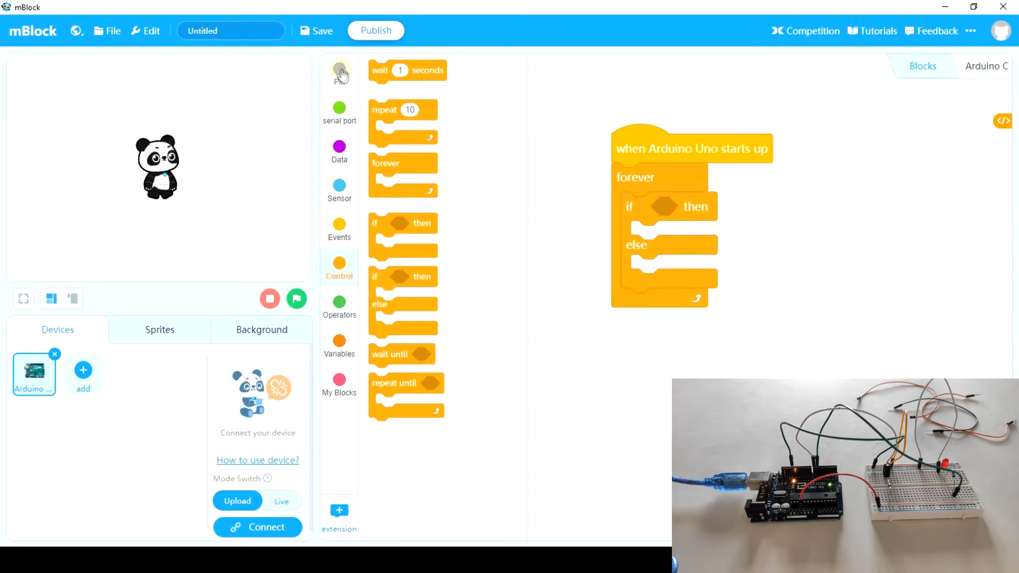
left_click(339, 69)
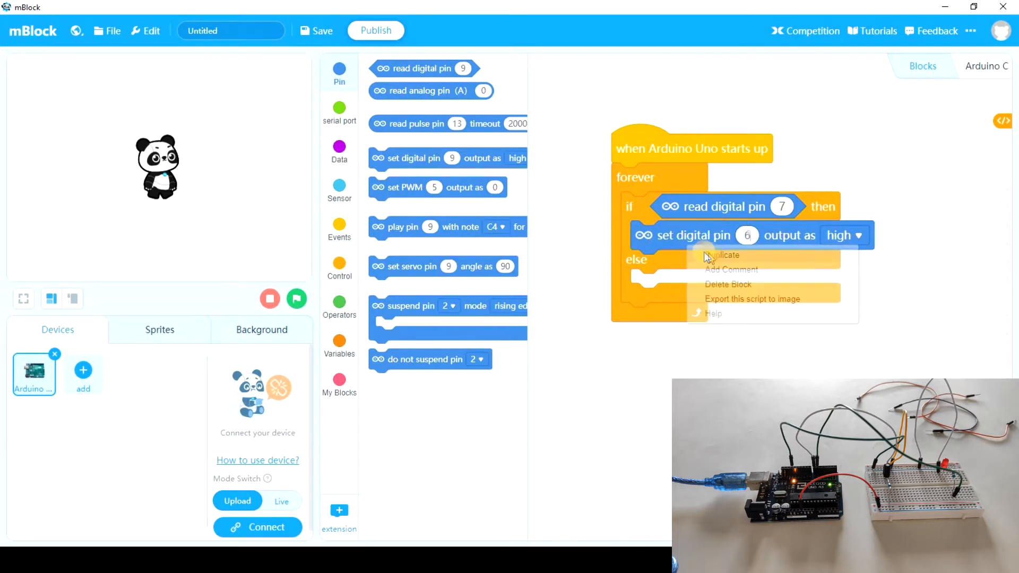
Duplicate the 'set digital pin 6' block into the else branch and set it low
left_click(722, 254)
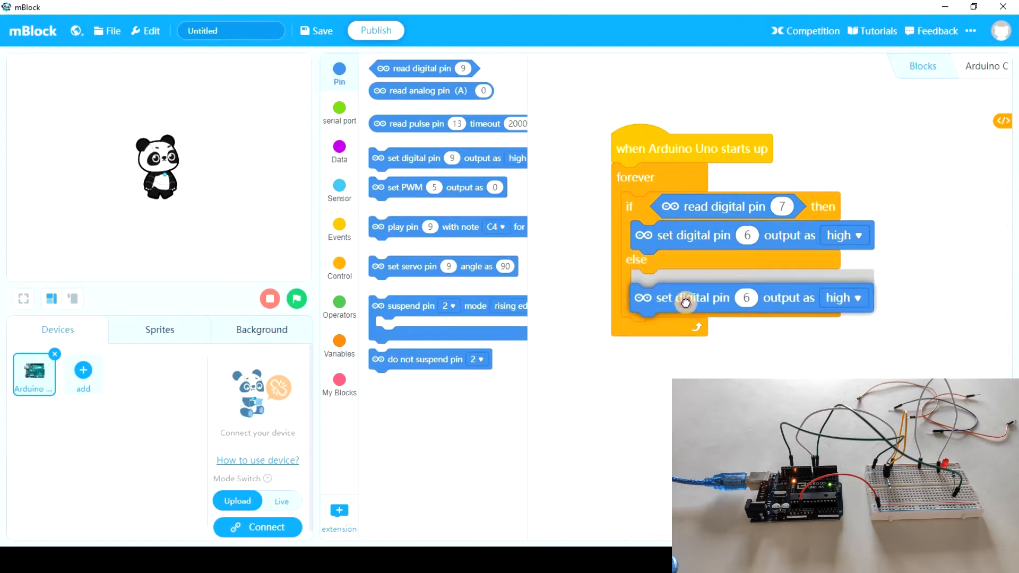
left_click(845, 298)
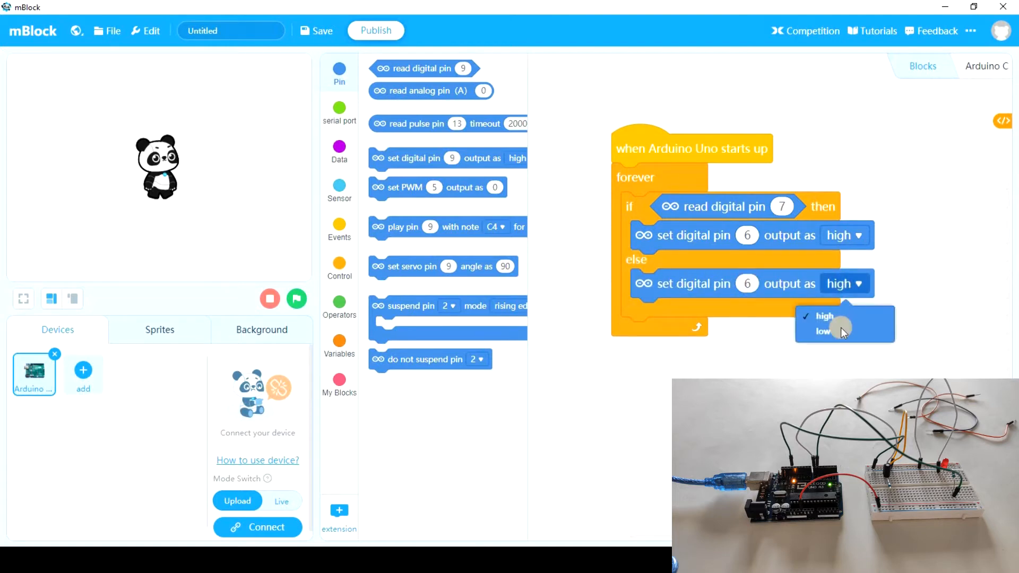
left_click(822, 331)
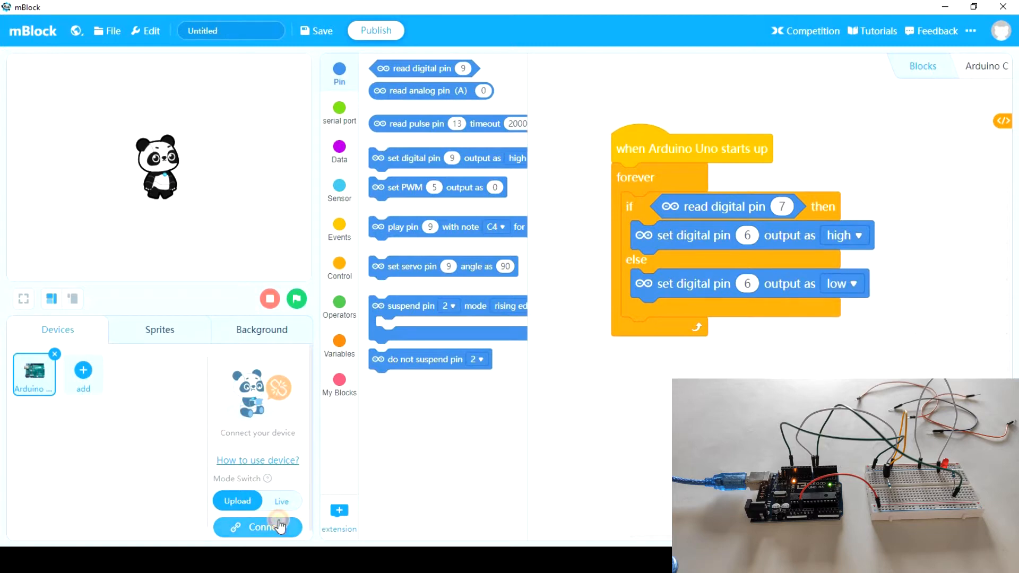
Connect to the Arduino on COM5 with all connectable devices shown
left_click(258, 528)
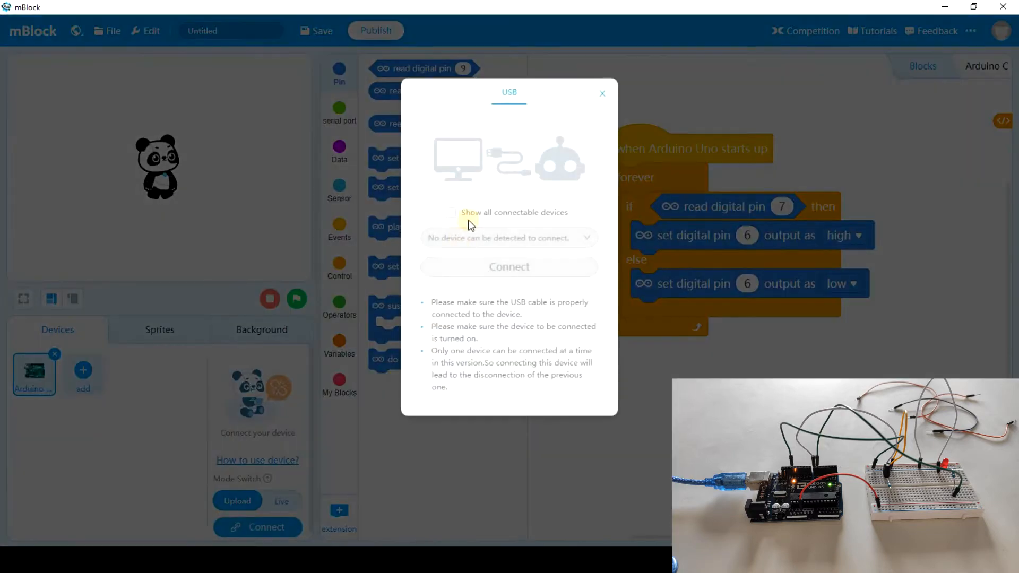
left_click(451, 213)
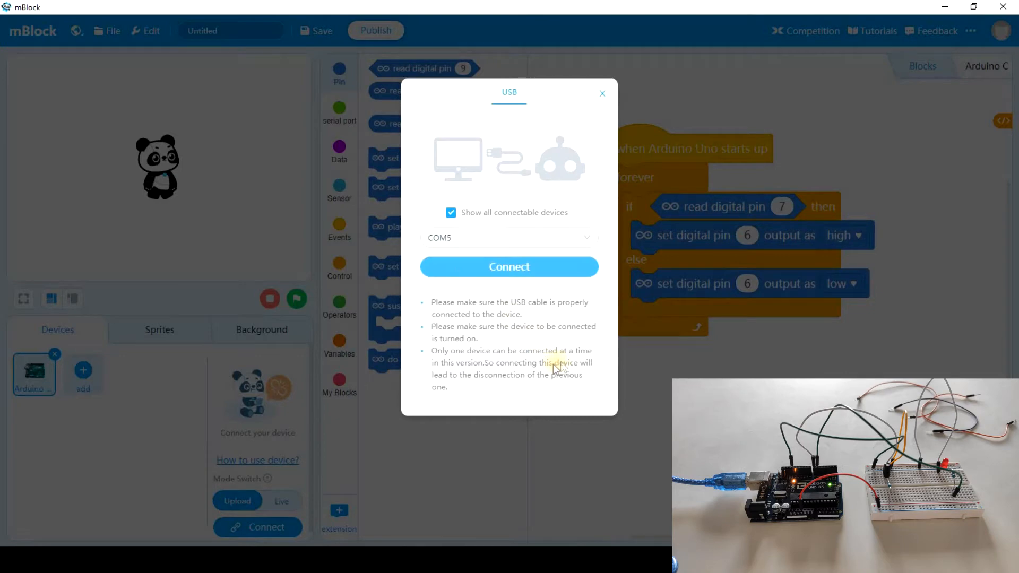
left_click(509, 266)
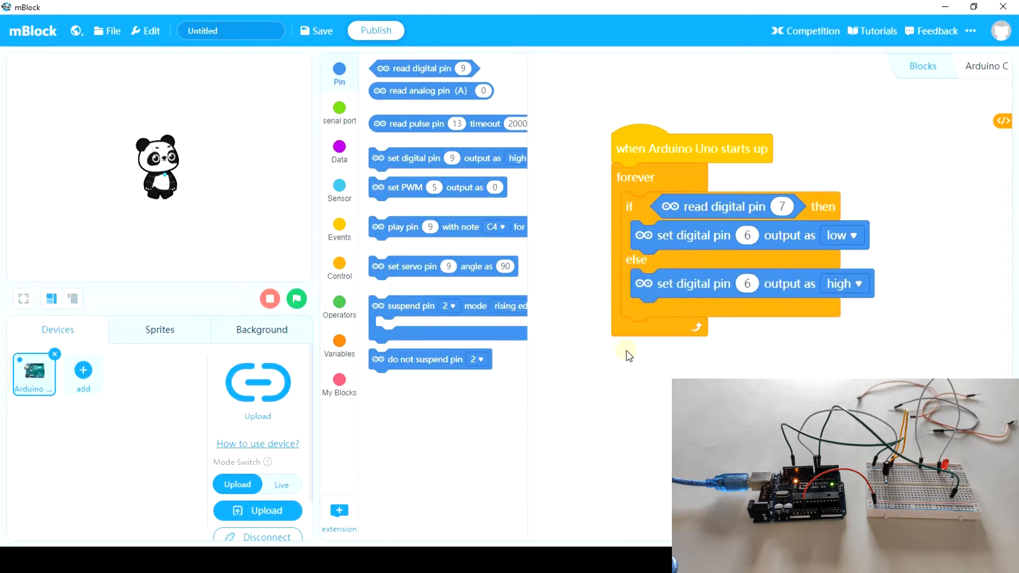
mouse_move(907, 264)
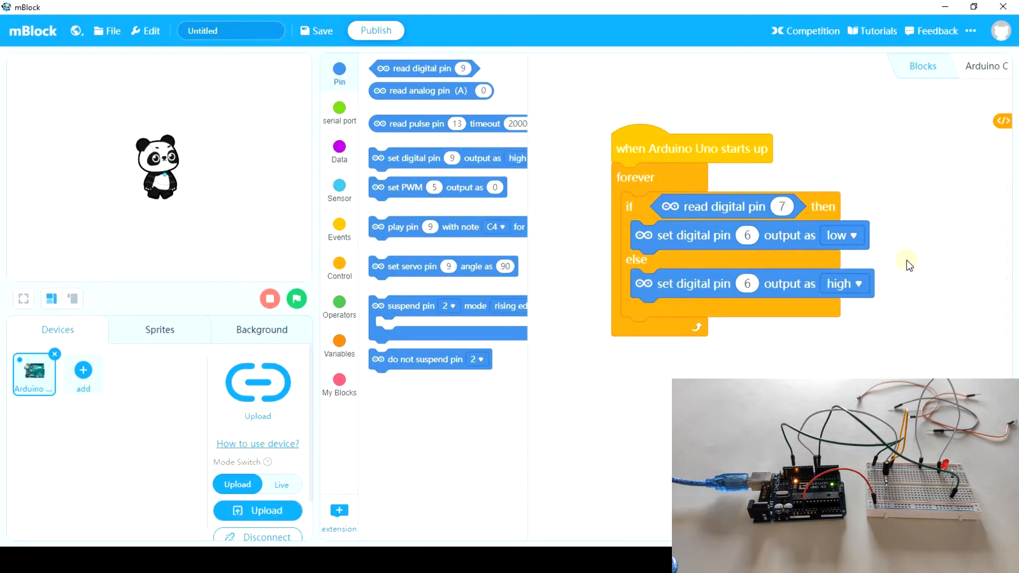
mouse_move(935, 292)
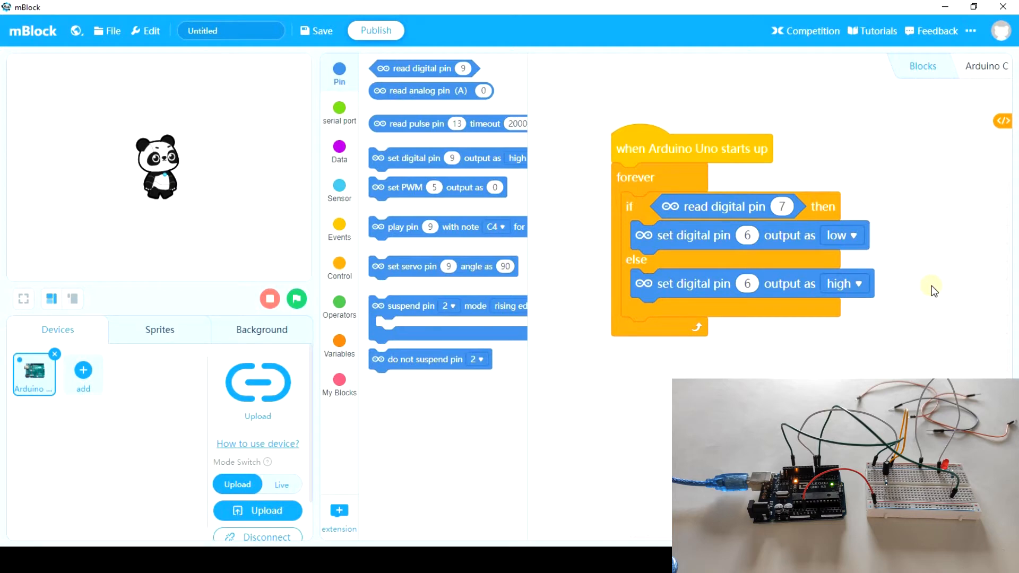
mouse_move(784, 376)
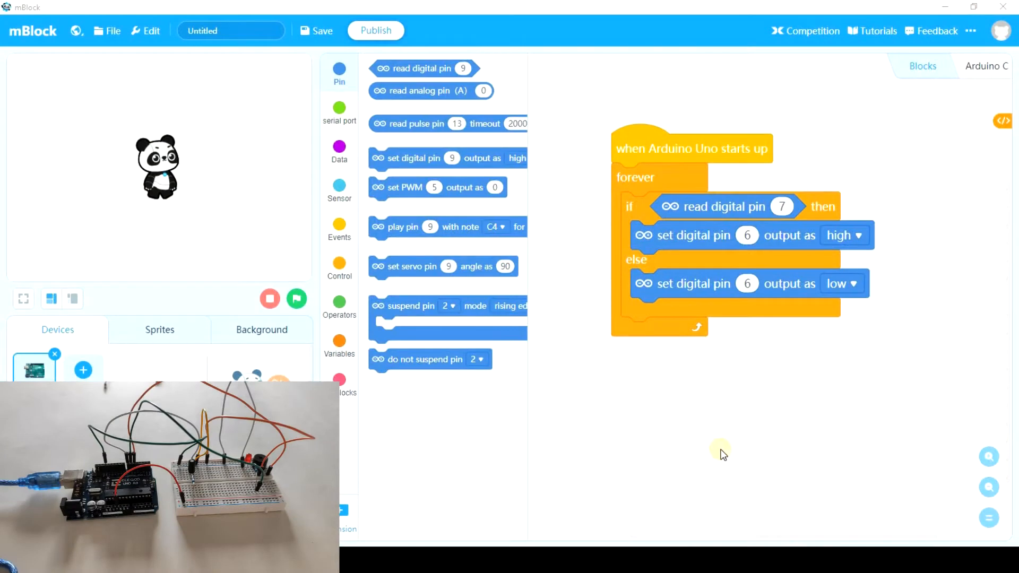
mouse_move(699, 214)
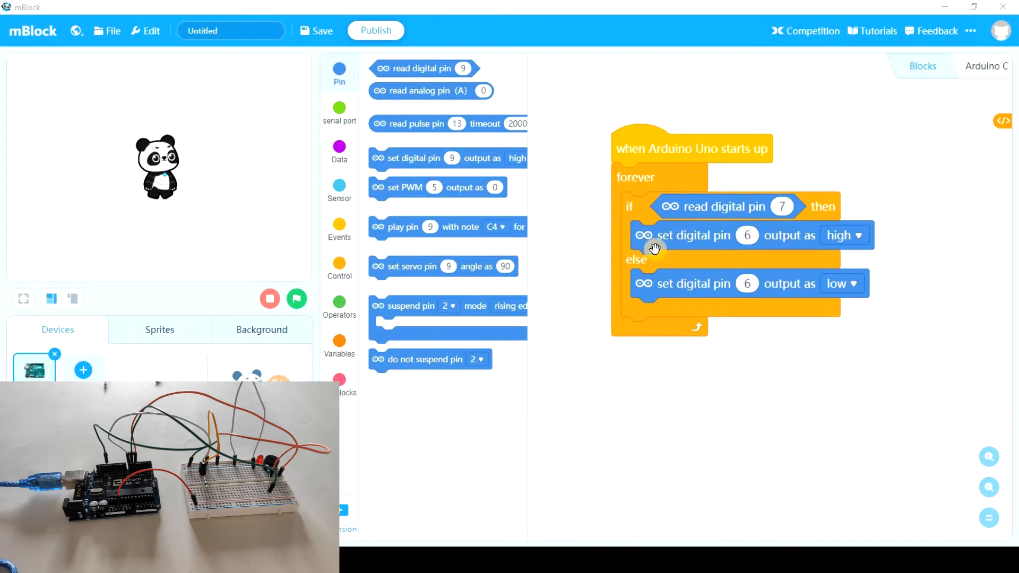
mouse_move(681, 210)
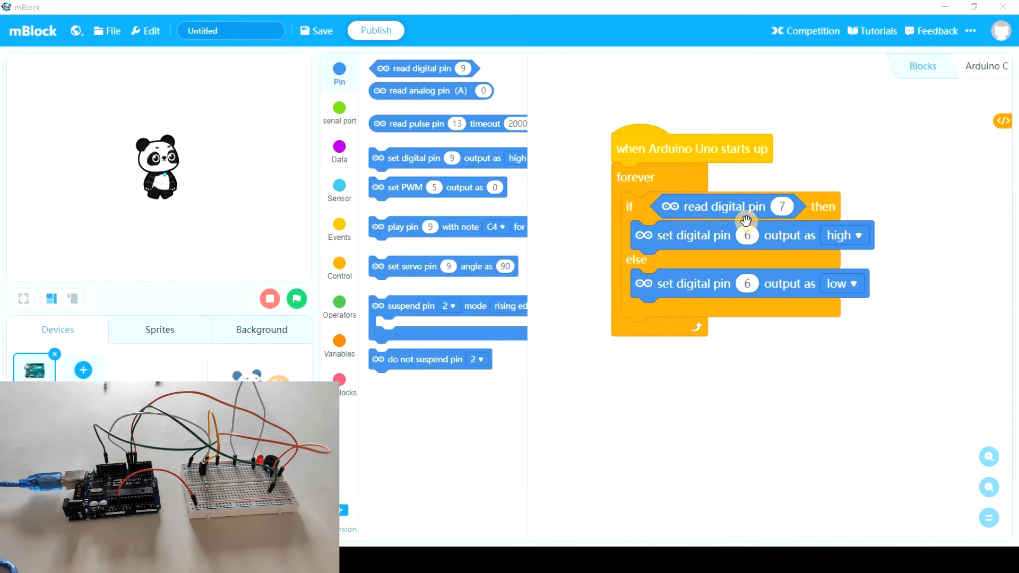
mouse_move(667, 247)
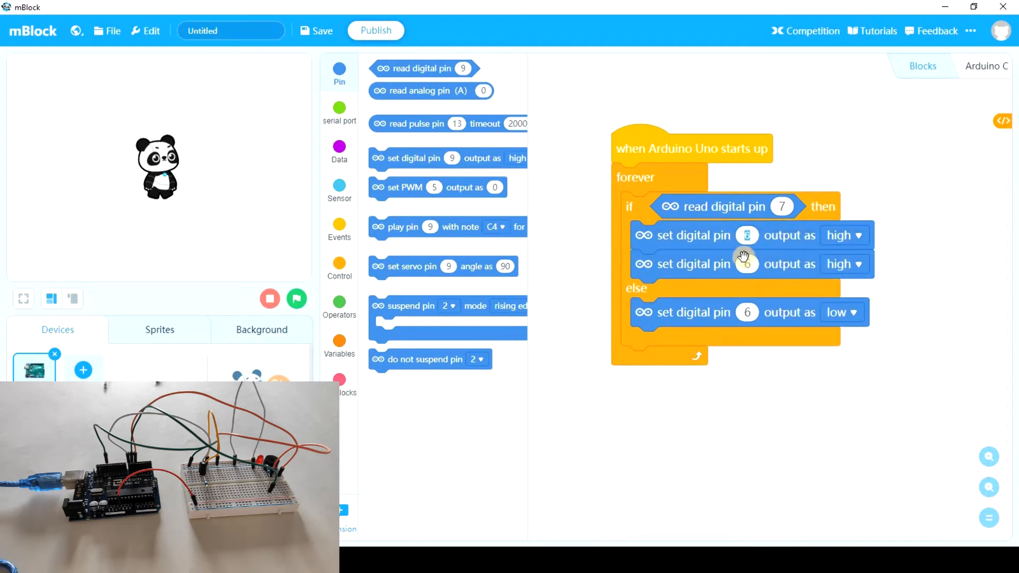
Duplicate the else-branch 'set digital pin 6 low' block
right_click(682, 312)
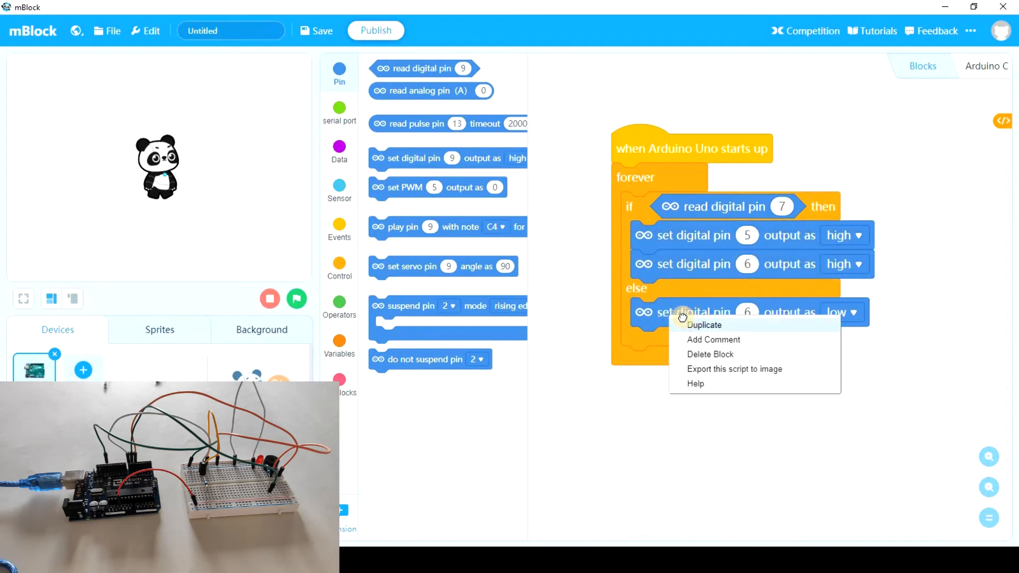
left_click(704, 325)
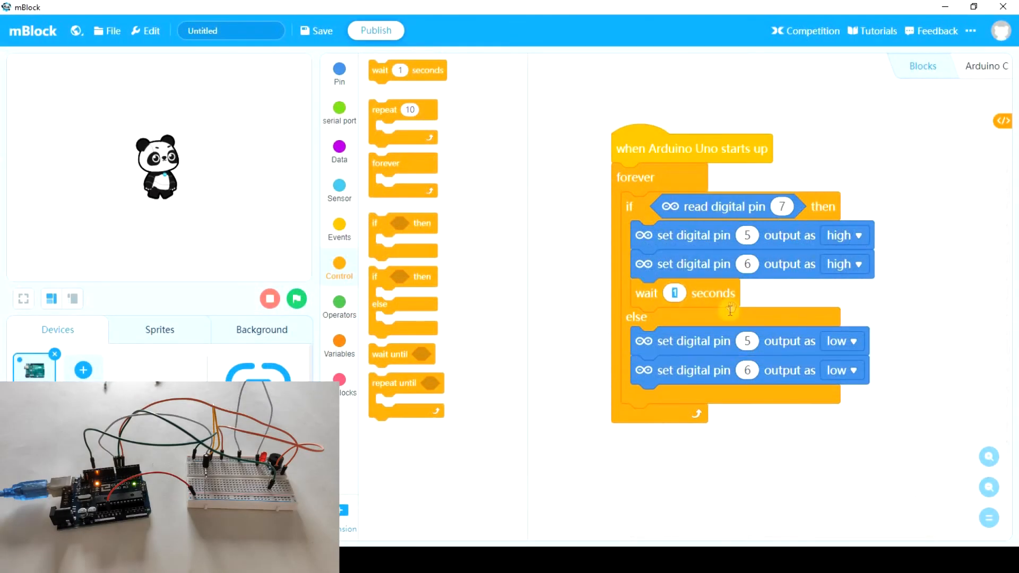
Set the second pin 5 block to low and upload the program to the board
left_click(842, 351)
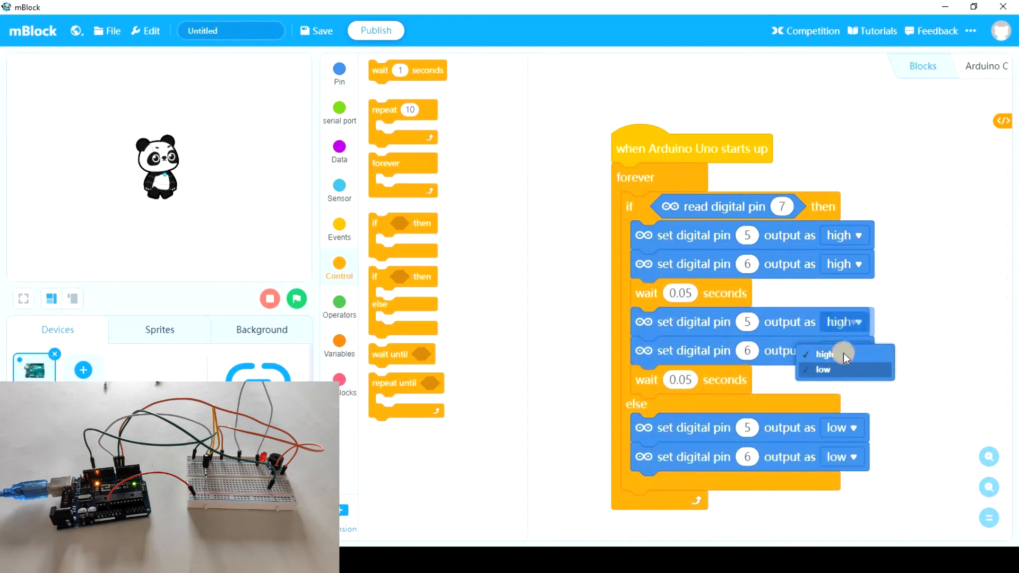
left_click(823, 369)
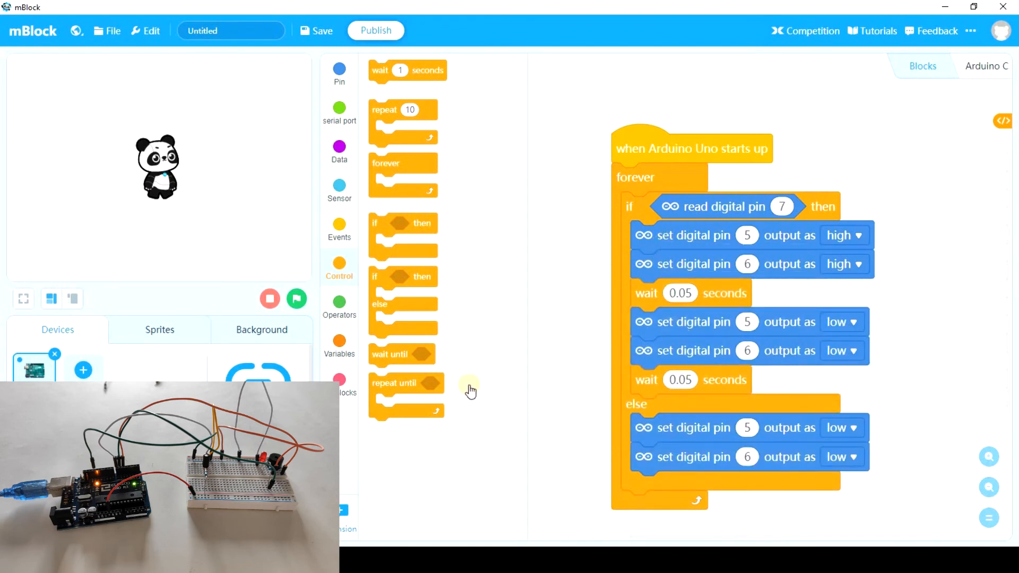
left_click(375, 30)
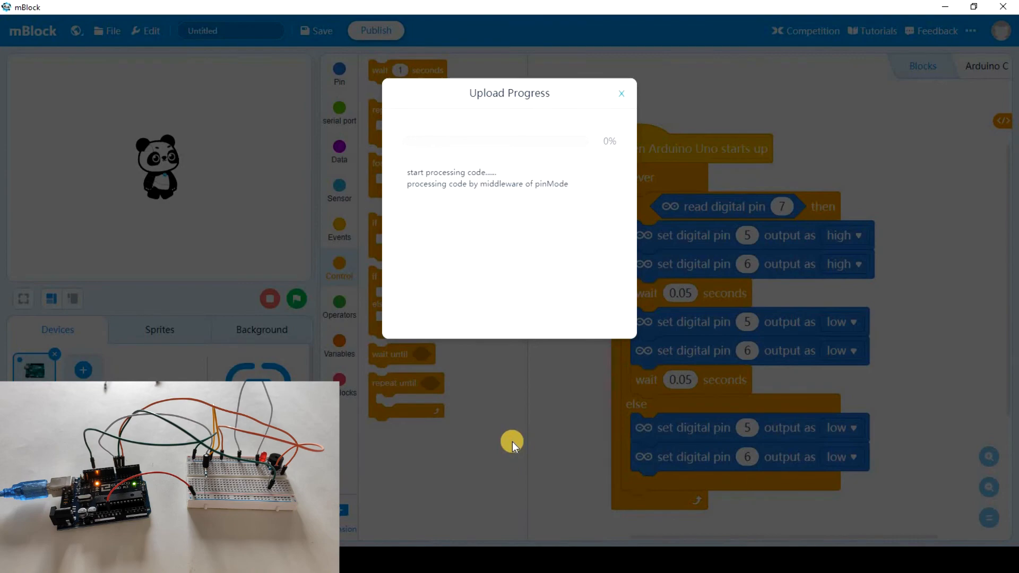